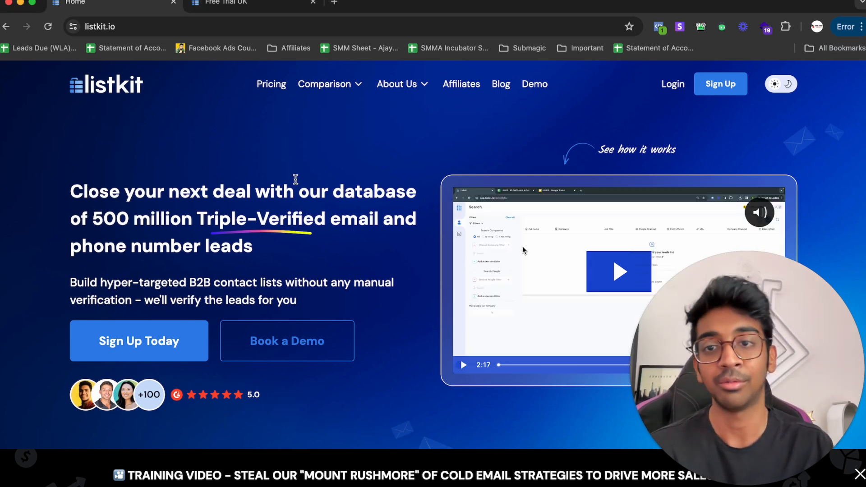
Step: Log in from listkit.io to reach the B2B Search page with 0 of 50 free leads used
left_click(249, 1)
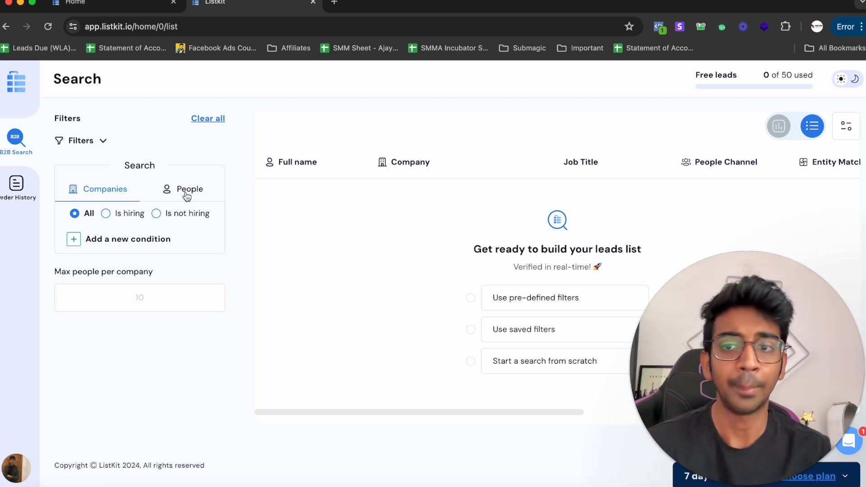
mouse_move(168, 246)
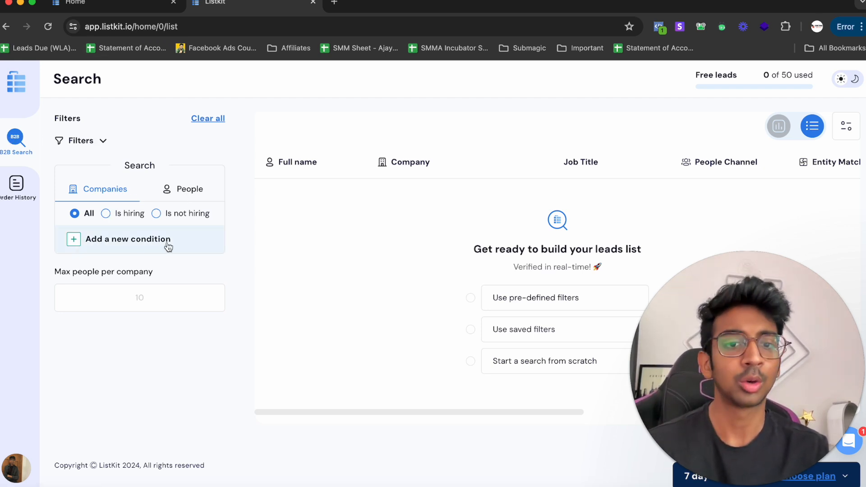
Step: Add a Technologies condition including all 87 technologies matching 'shopify'
left_click(127, 239)
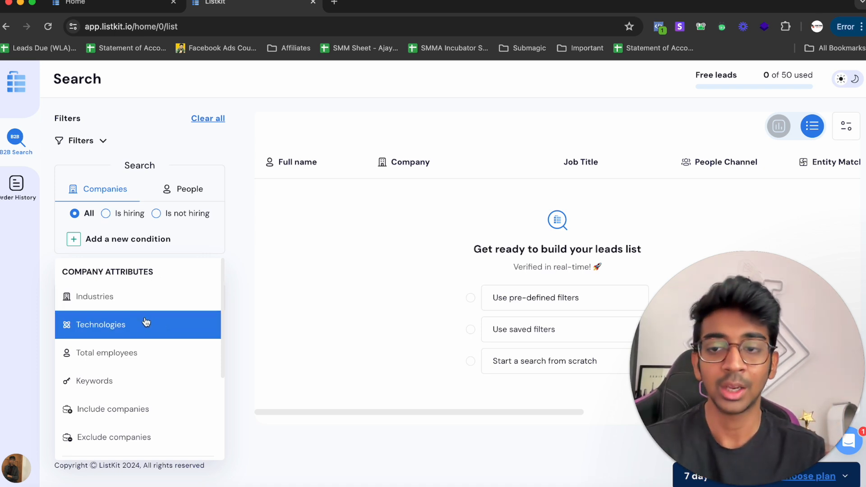
left_click(100, 324)
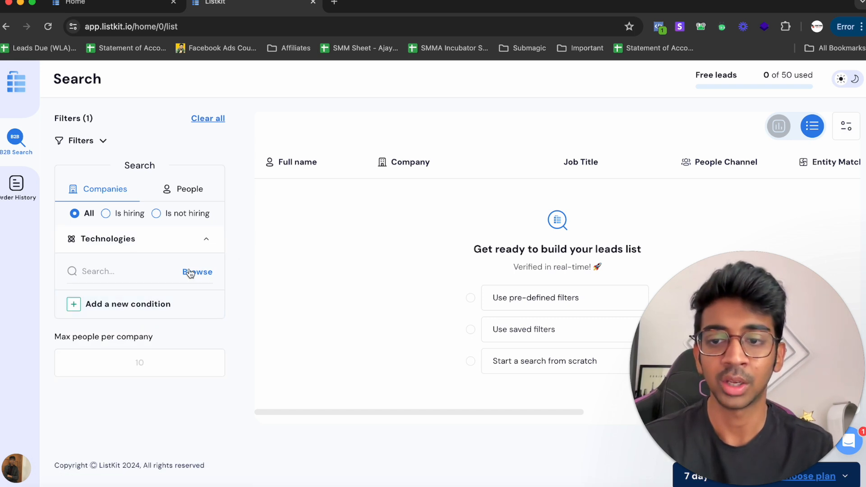
left_click(198, 272)
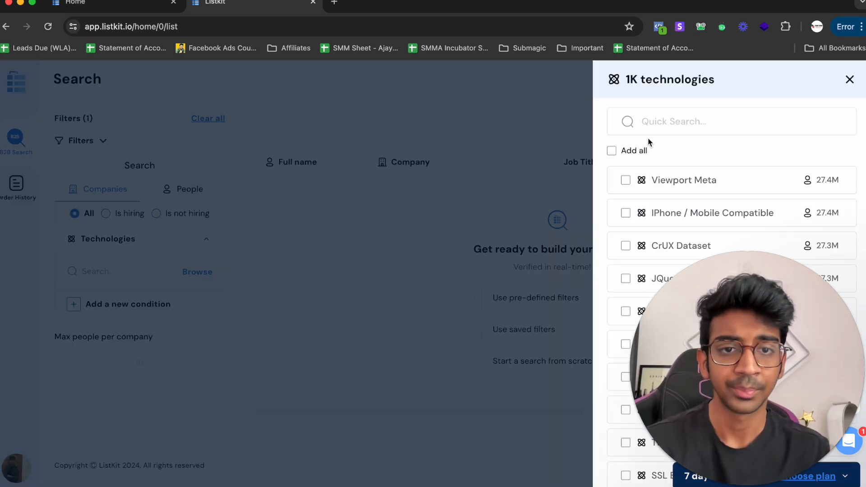
type("shopi")
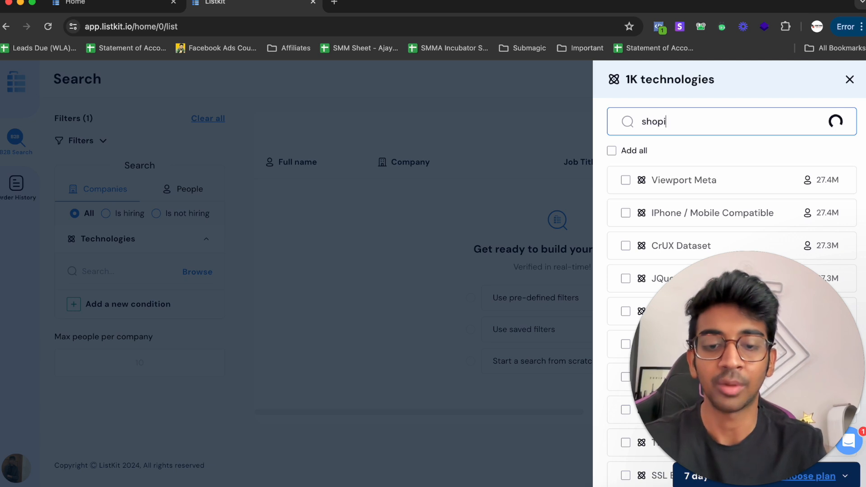
type("y")
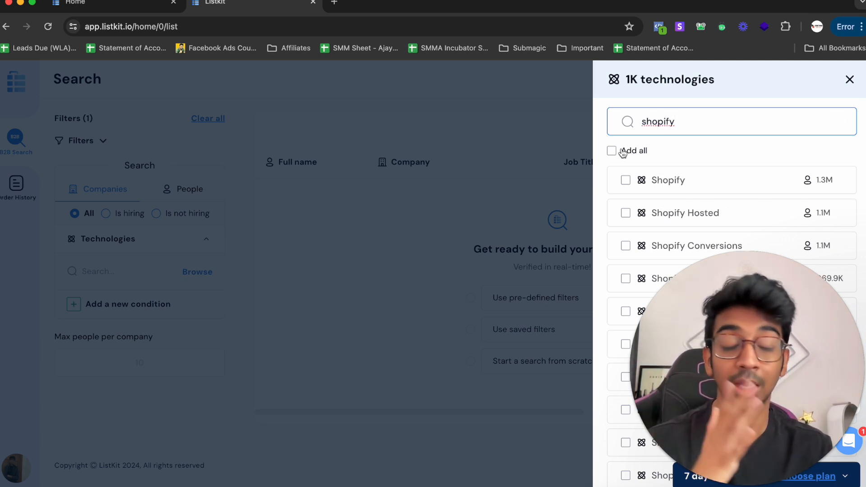
left_click(611, 150)
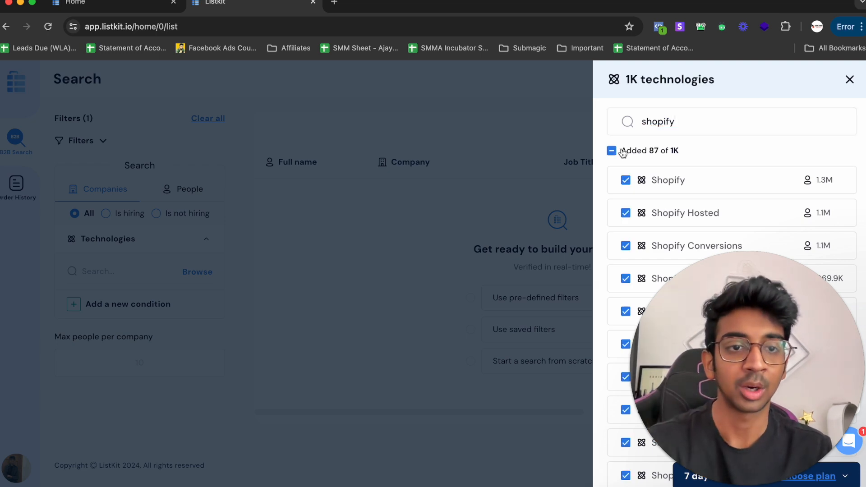
left_click(850, 79)
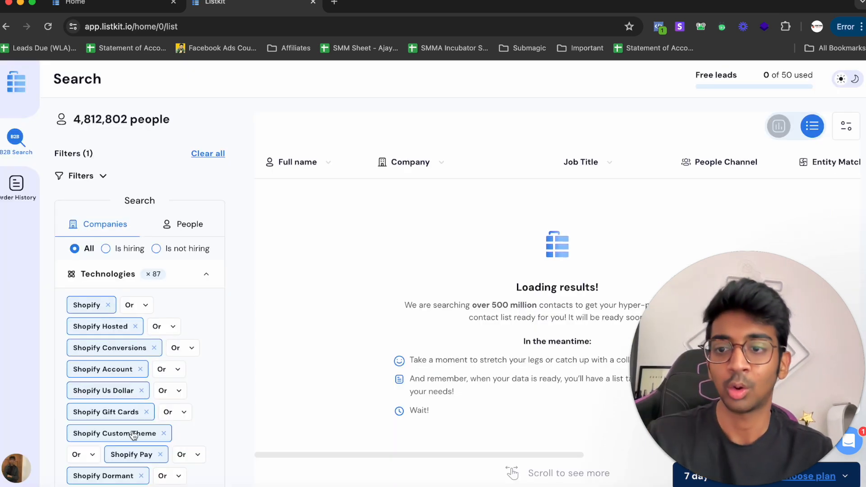
Step: Add a Country condition by searching 'united' and picking the country from the suggestions
scroll("down", 3)
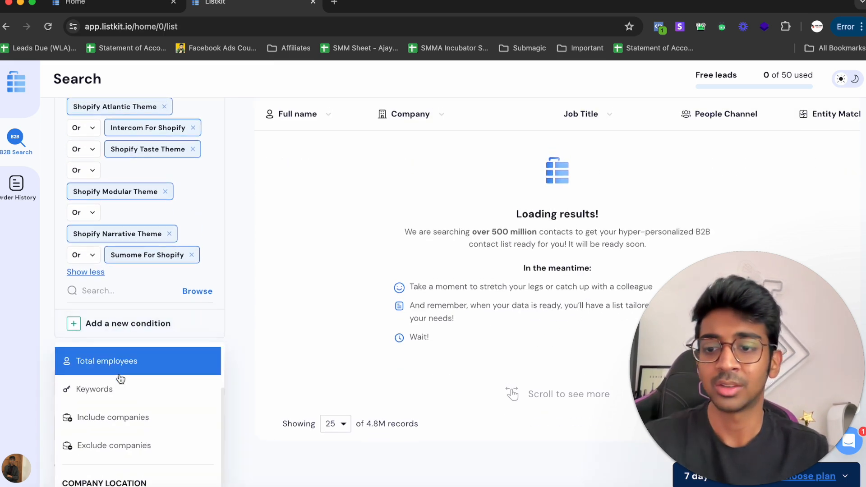
scroll("down", 3)
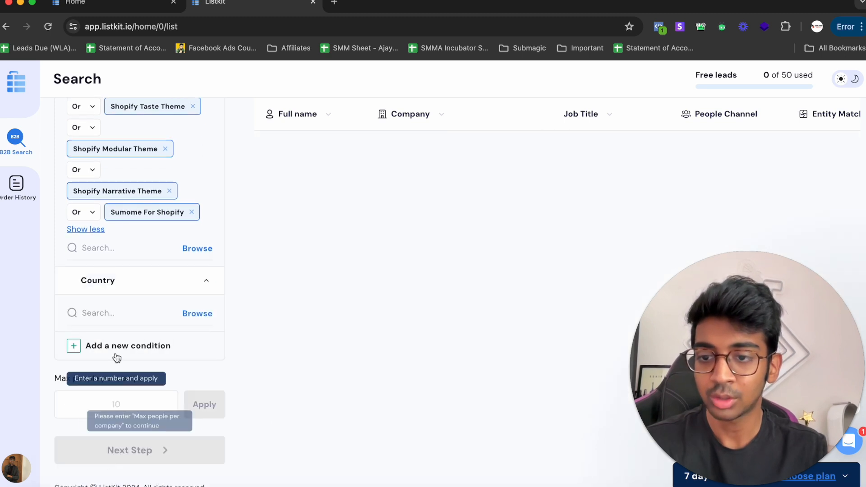
type("united")
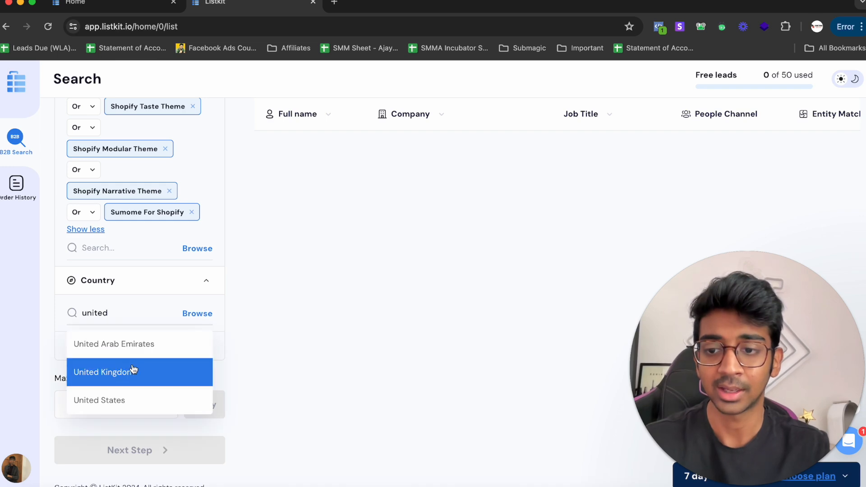
left_click(106, 372)
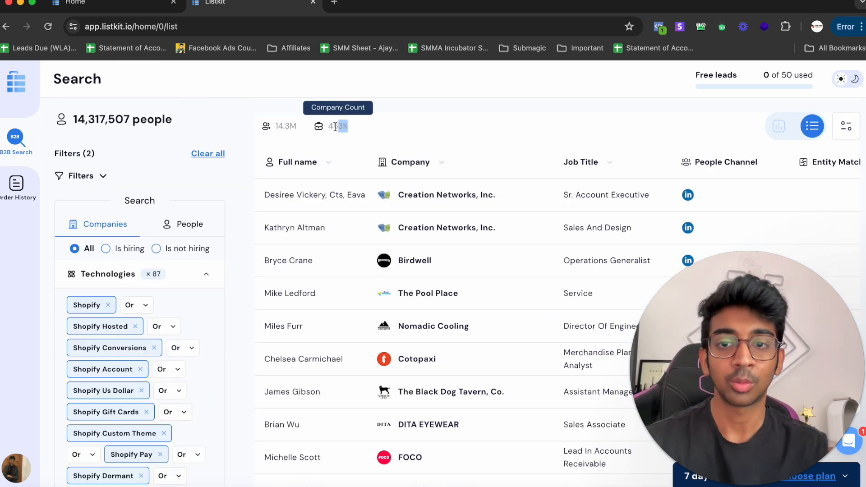
mouse_move(284, 144)
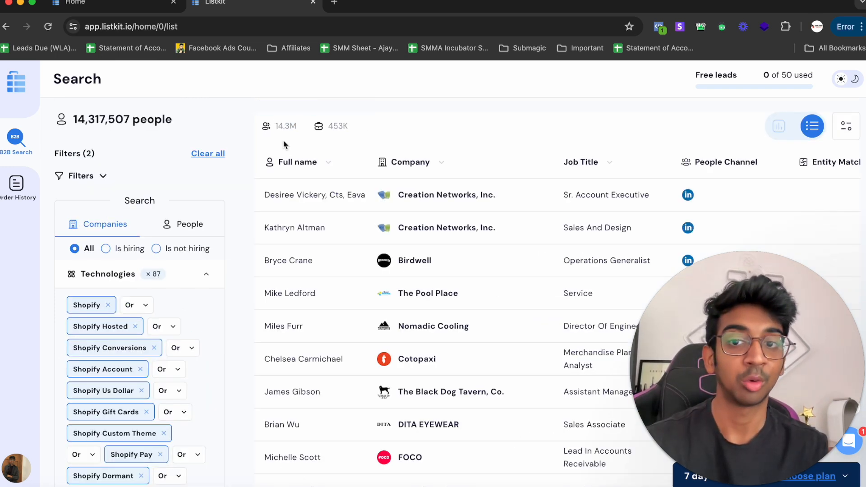
scroll("down", 3)
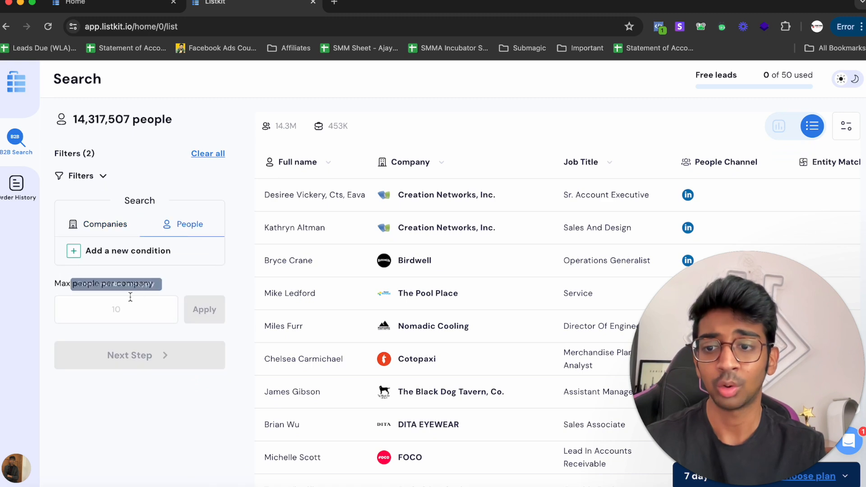
Step: On the People side, add a Job Title condition and include Owner
left_click(127, 250)
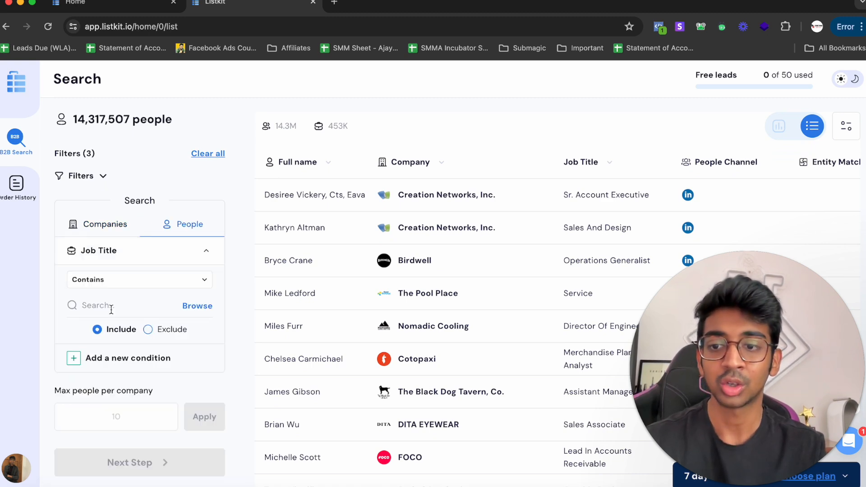
type("own")
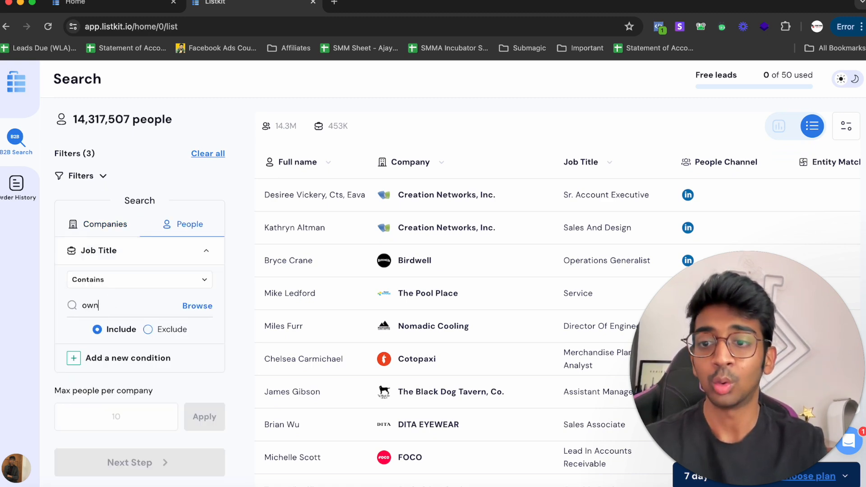
type("er")
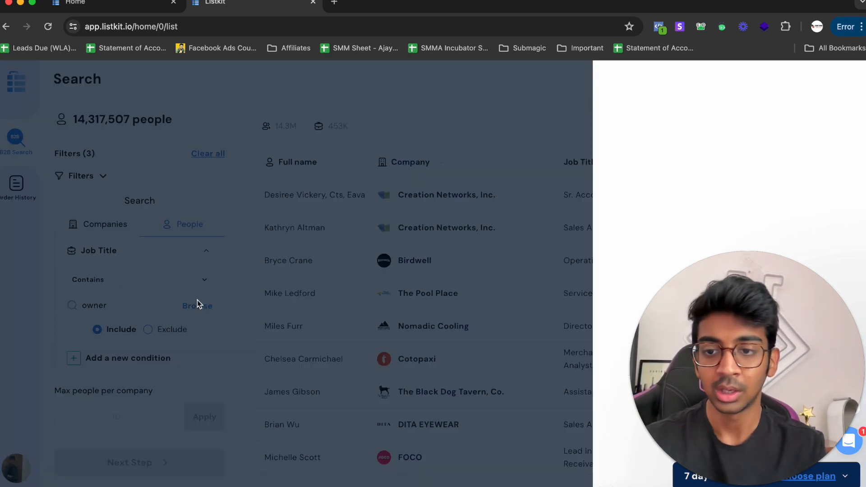
left_click(198, 306)
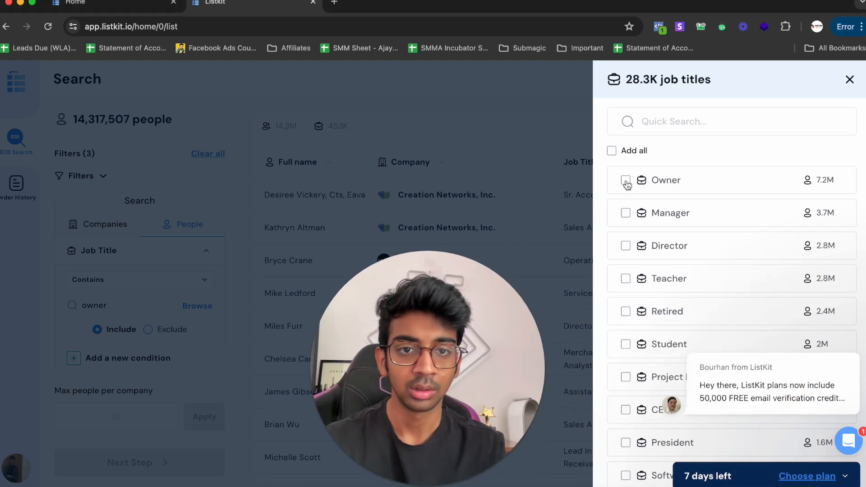
left_click(625, 181)
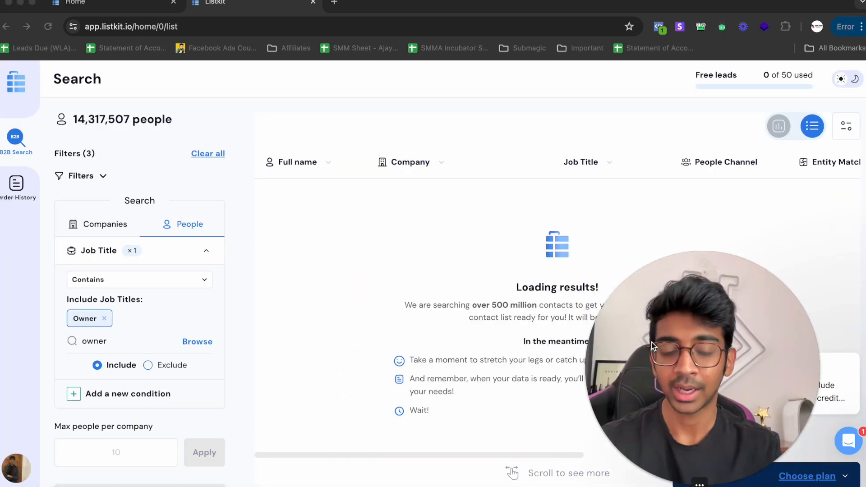
mouse_move(523, 256)
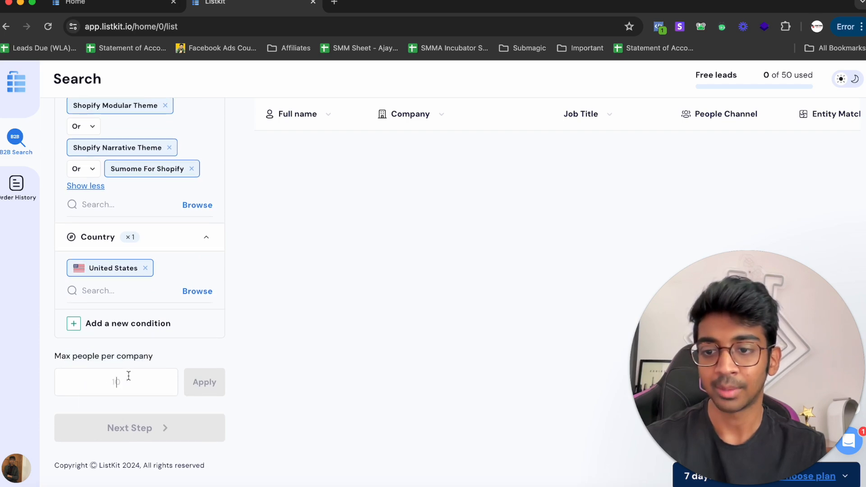
Step: Cap results at 1 person per company, preview Generate List, then clear every filter
left_click(204, 381)
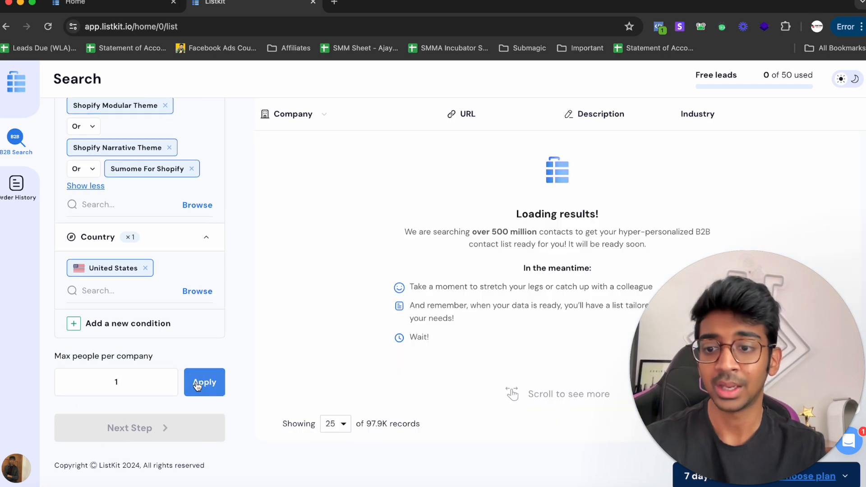
scroll("up", 3)
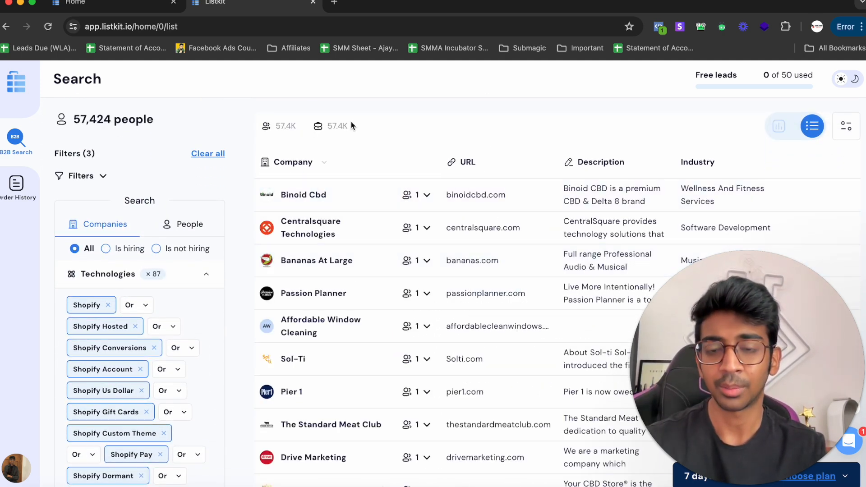
mouse_move(319, 127)
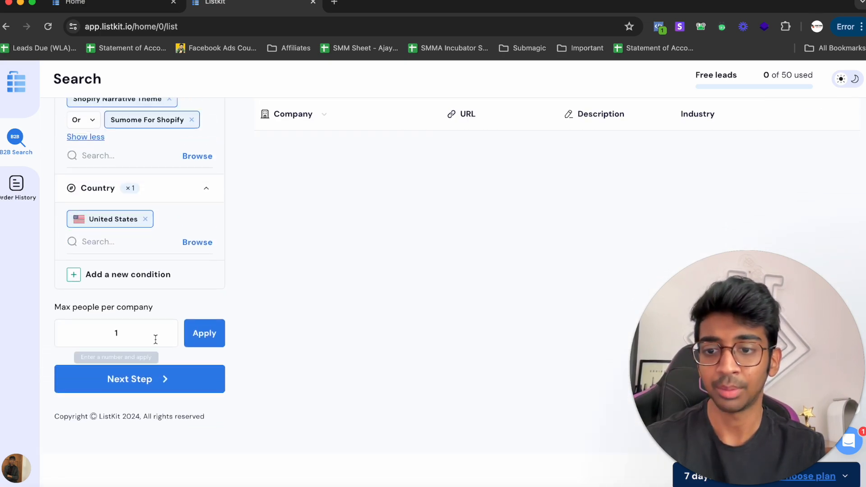
left_click(139, 379)
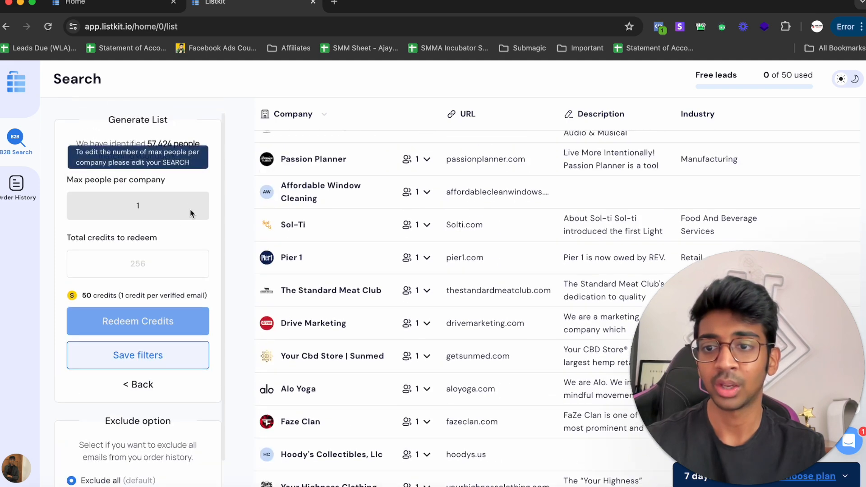
left_click(137, 264)
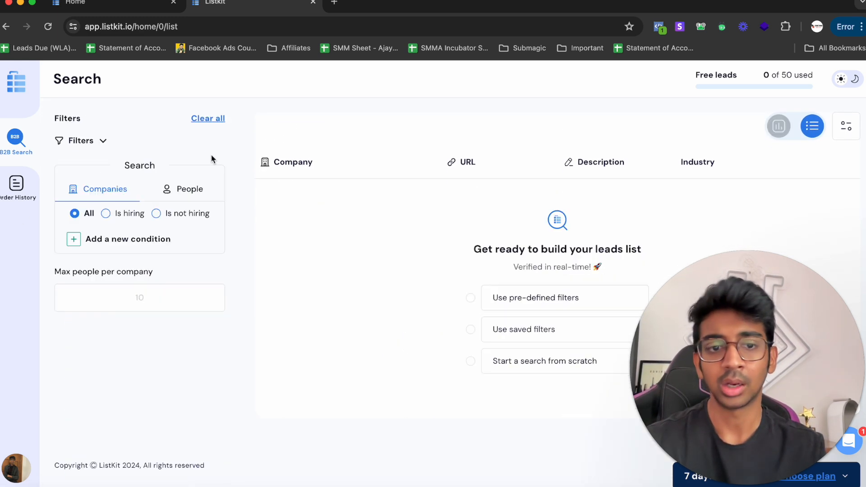
mouse_move(136, 249)
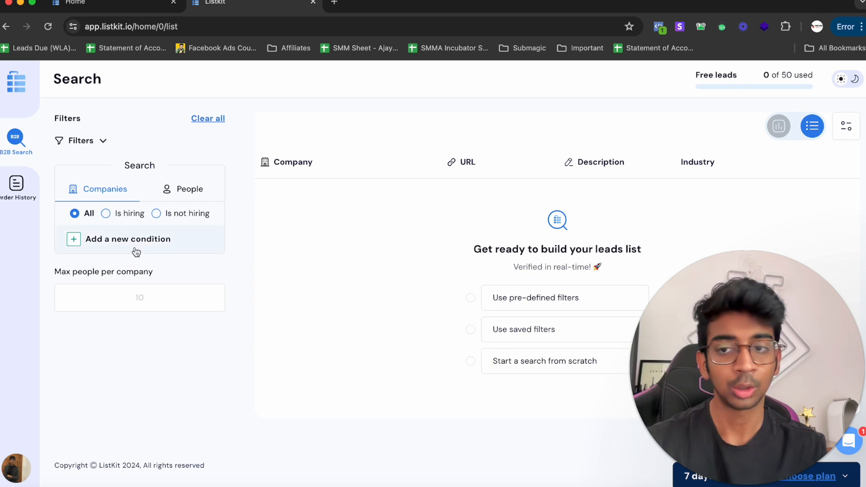
Step: Add an Industries condition and include Marketing And Advertising
left_click(127, 238)
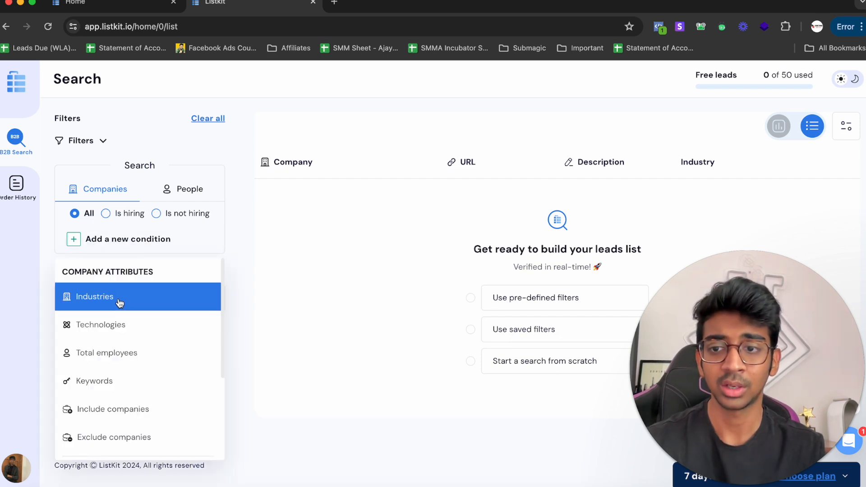
left_click(95, 297)
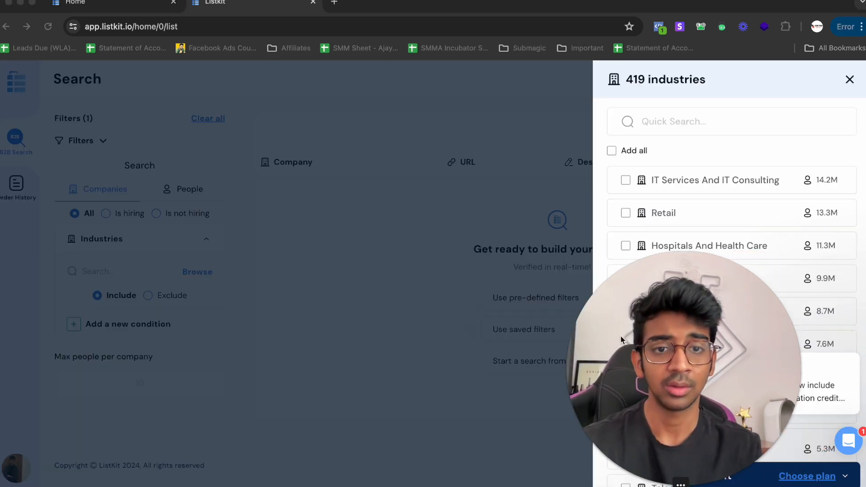
scroll("down", 3)
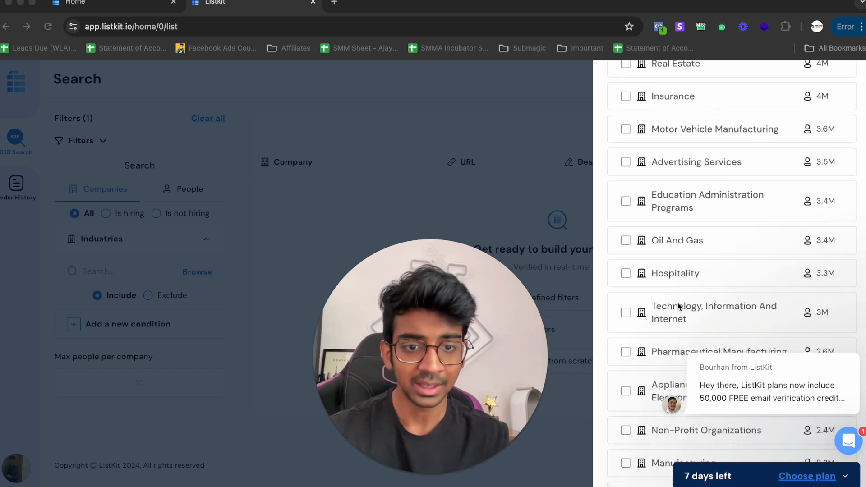
scroll("up", 3)
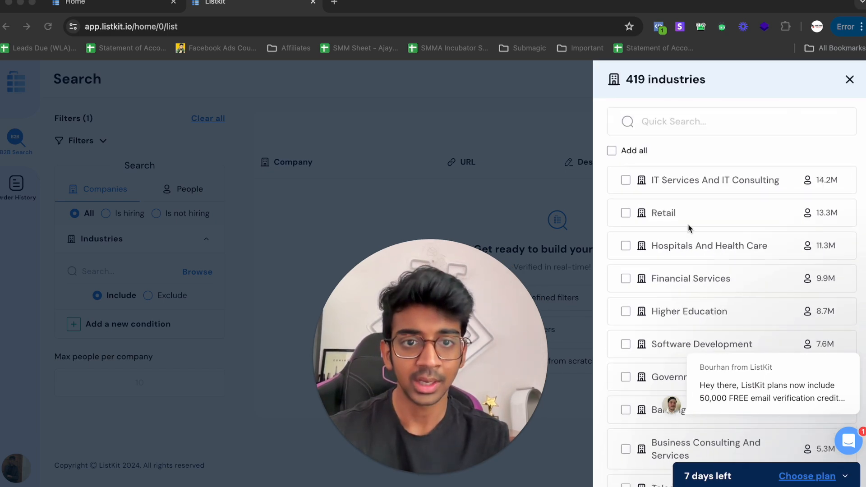
type("ma")
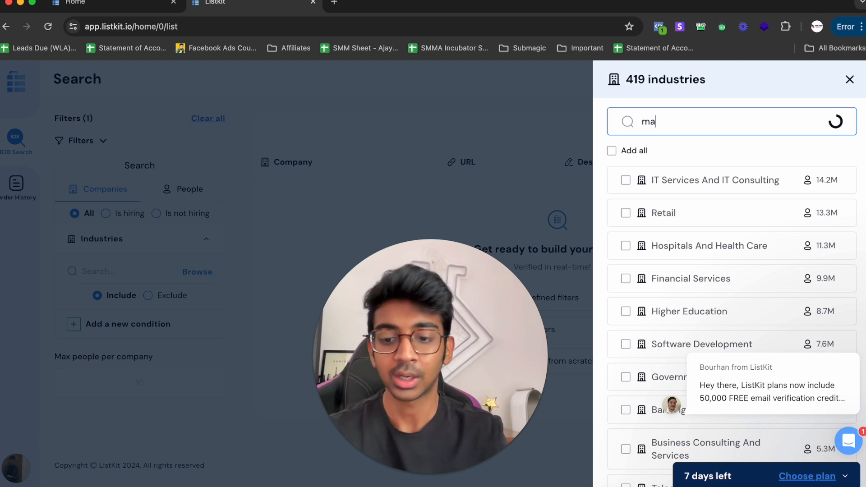
type("rk")
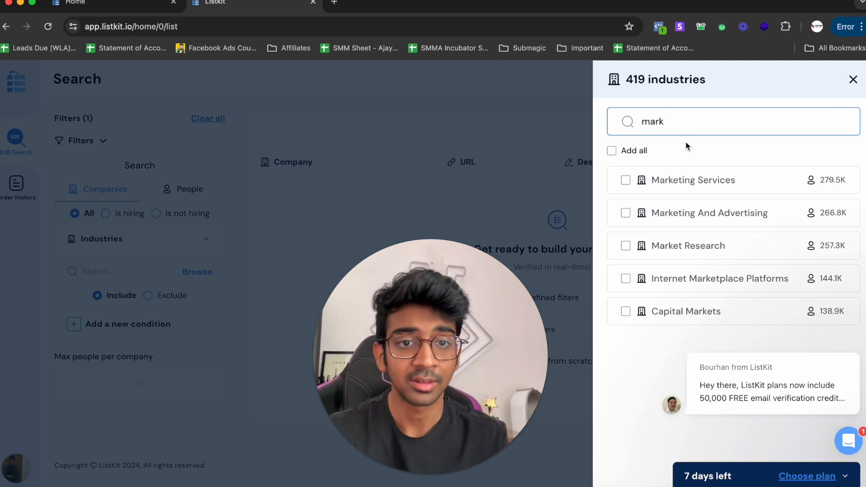
left_click(626, 213)
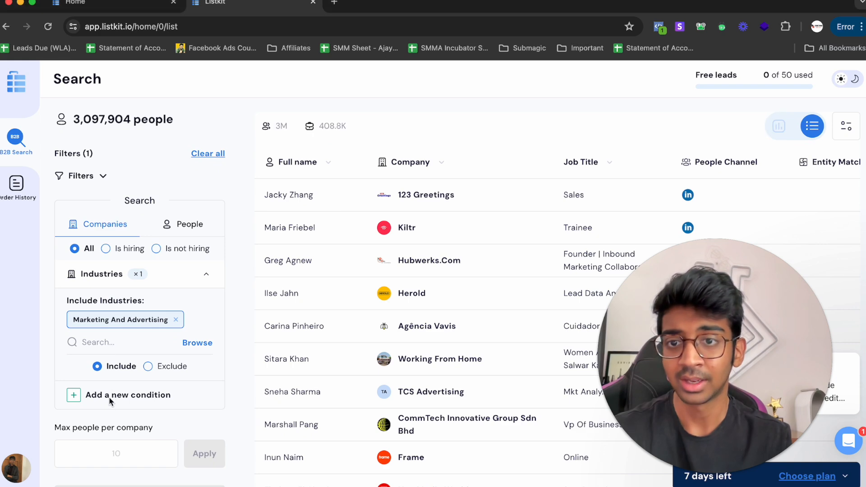
Step: Add a Total Employees condition limited to 11-50 employees
left_click(128, 394)
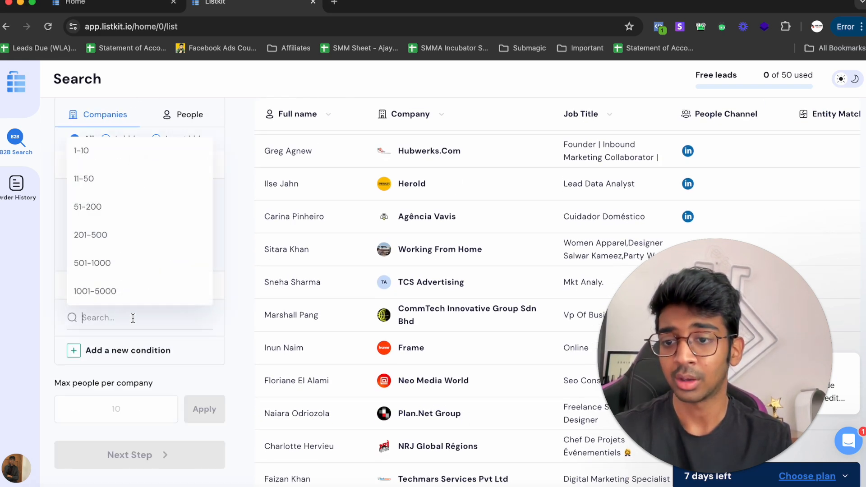
left_click(83, 179)
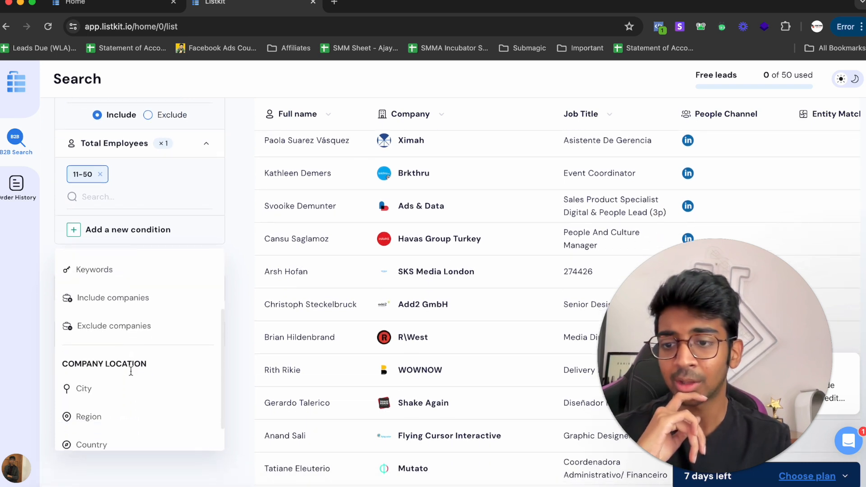
Step: Add a Country condition set to United Kingdom
left_click(92, 444)
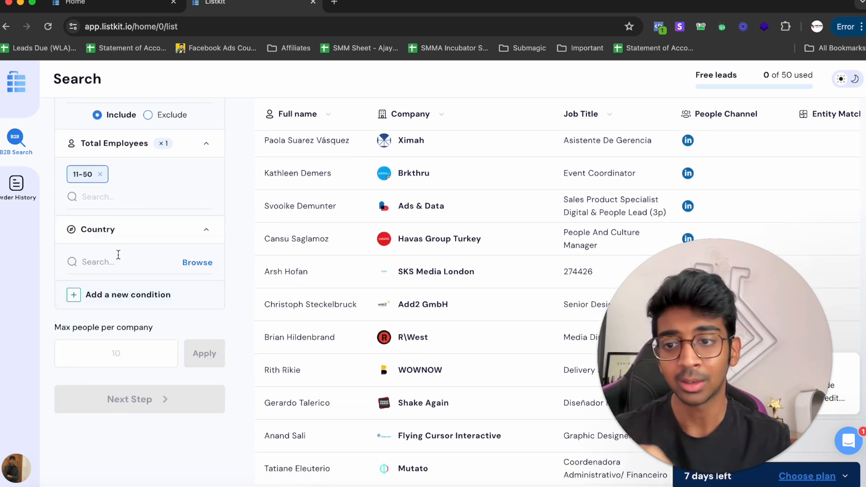
type("un")
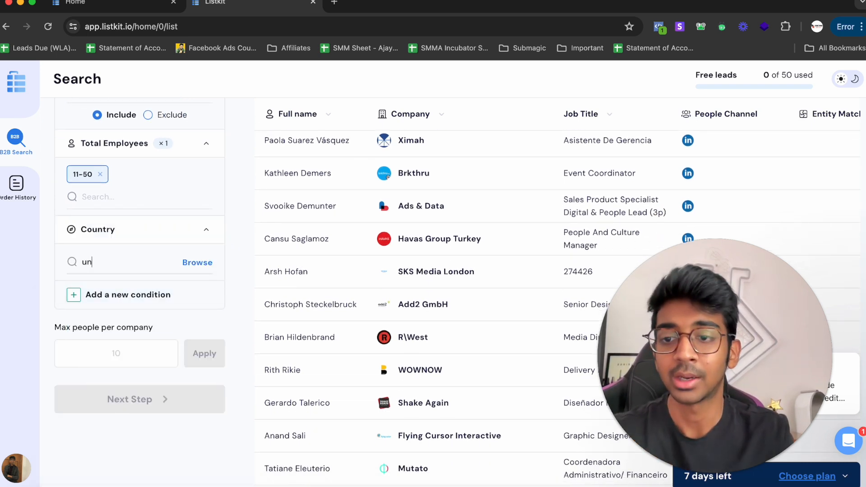
type("ited")
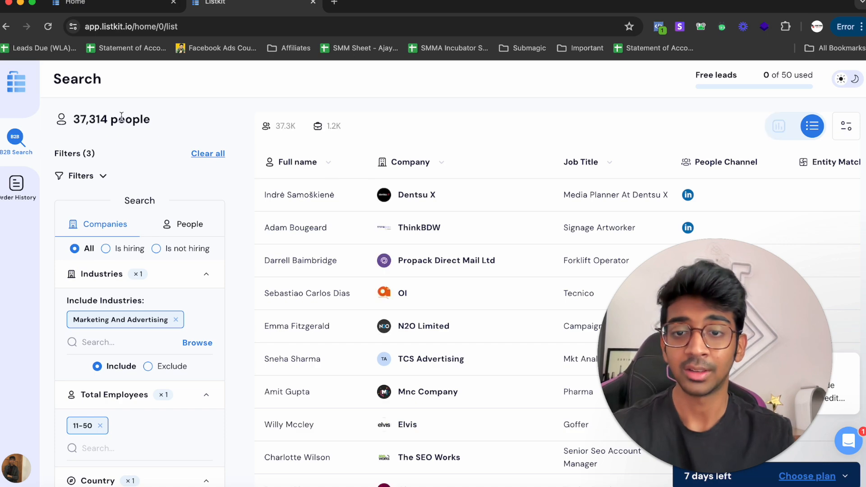
scroll("down", 3)
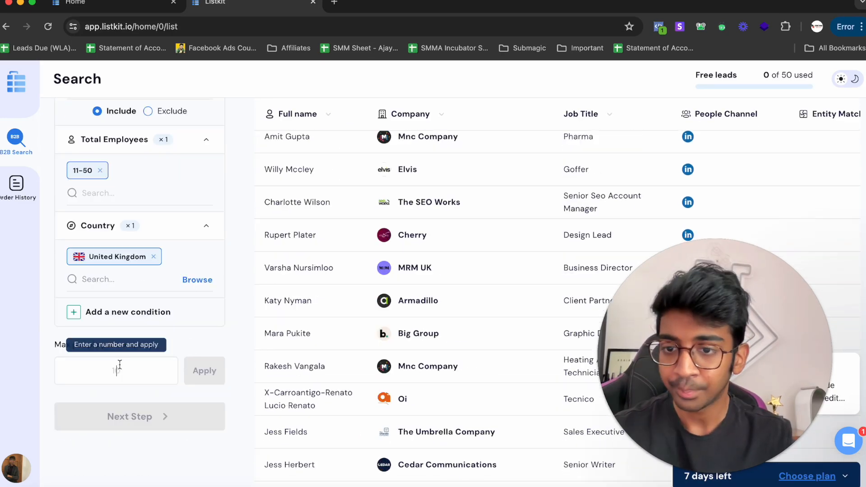
Step: Cap at 1 person per company, then redeem 25 credits to order the list
left_click(204, 382)
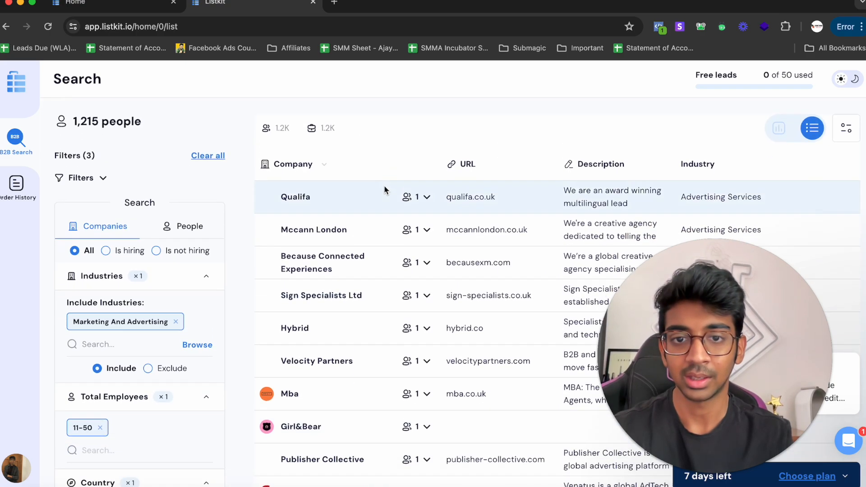
scroll("down", 3)
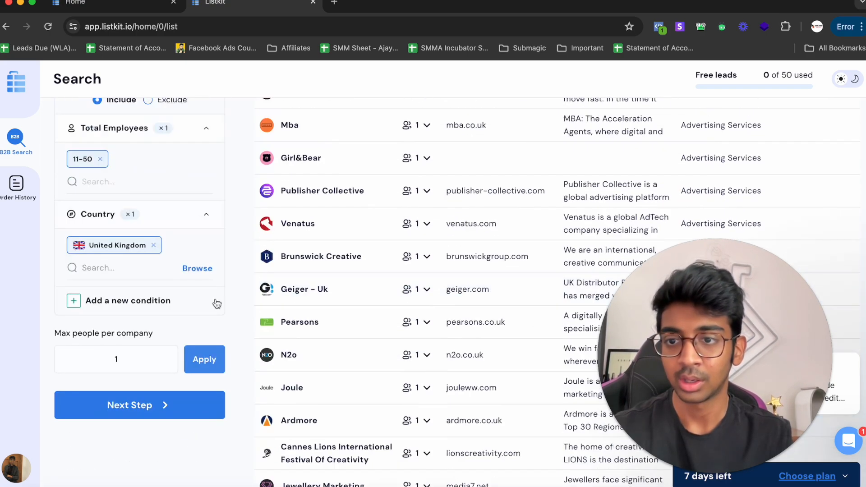
left_click(139, 405)
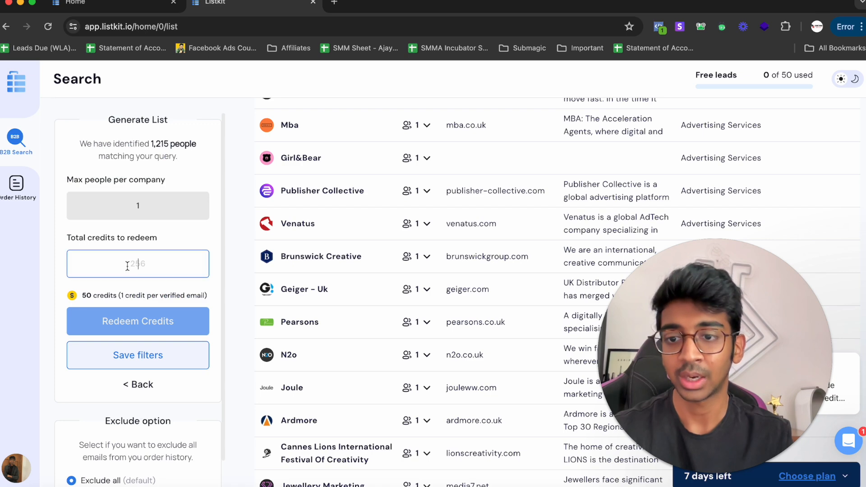
type("25")
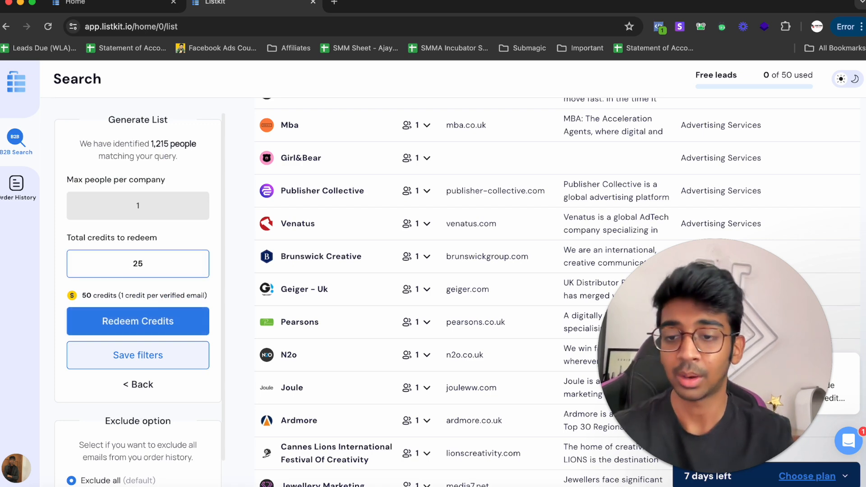
left_click(138, 321)
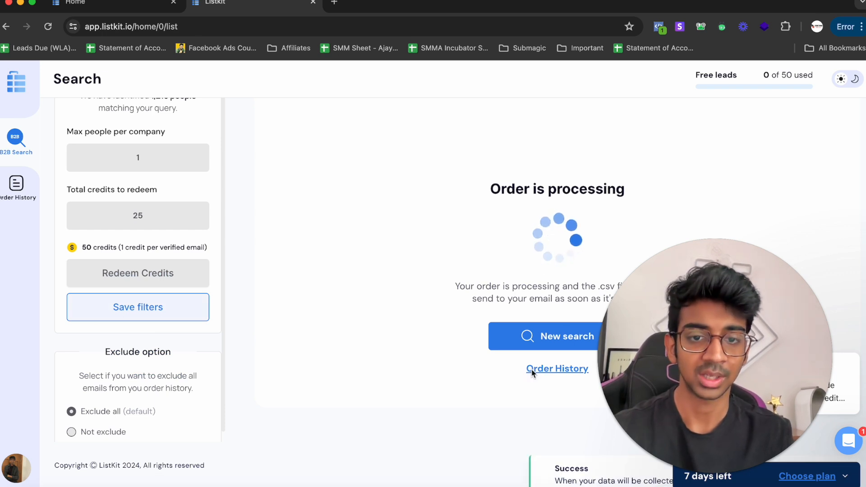
Step: In Order History, rename the new list to 'Marketing Agencies' and save
left_click(557, 368)
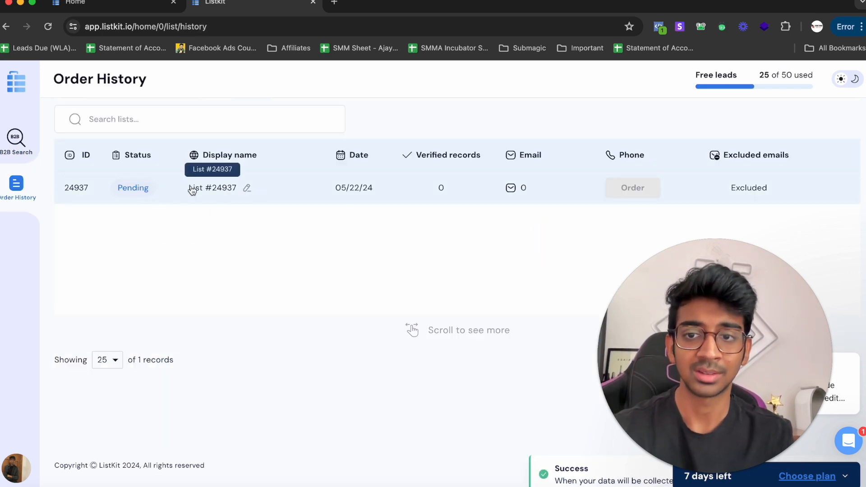
left_click(247, 188)
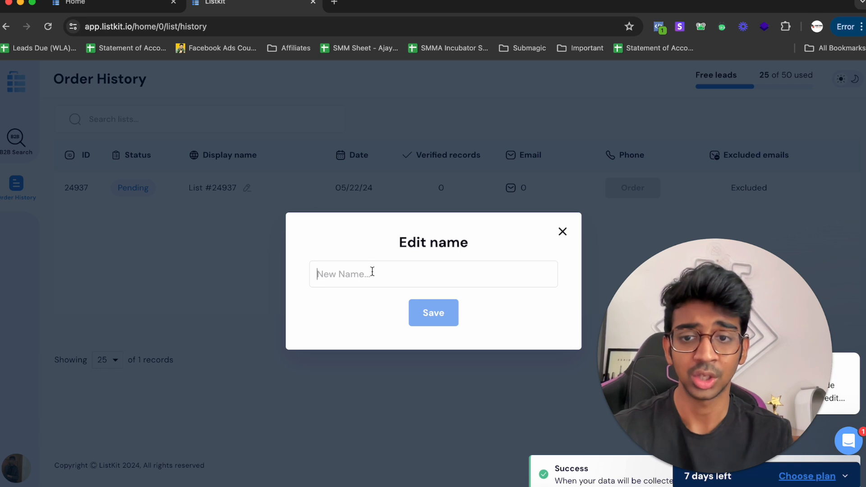
type("Marketing Agencies")
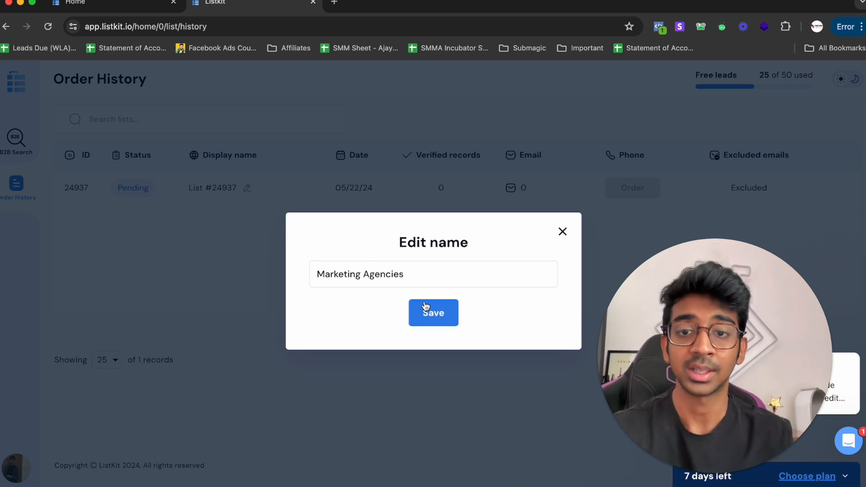
left_click(433, 312)
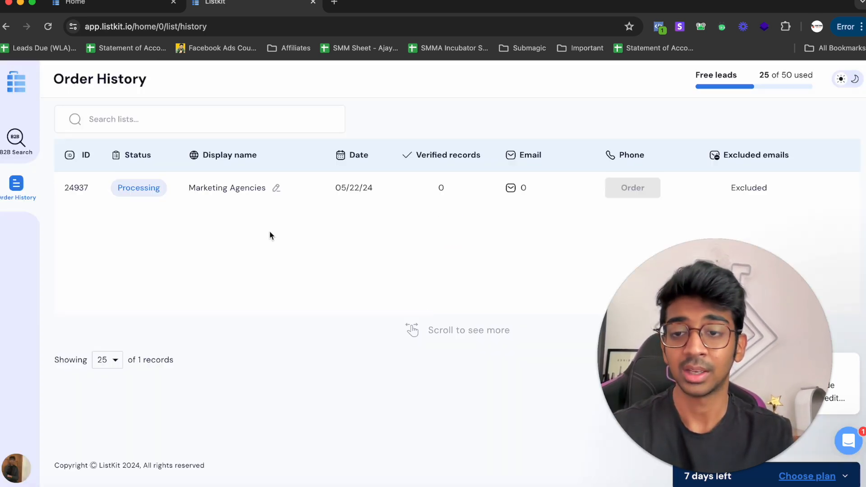
mouse_move(484, 196)
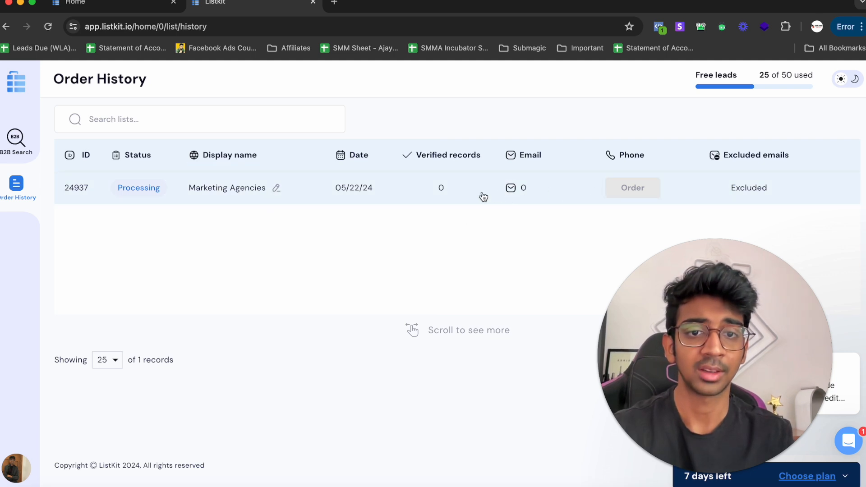
mouse_move(632, 187)
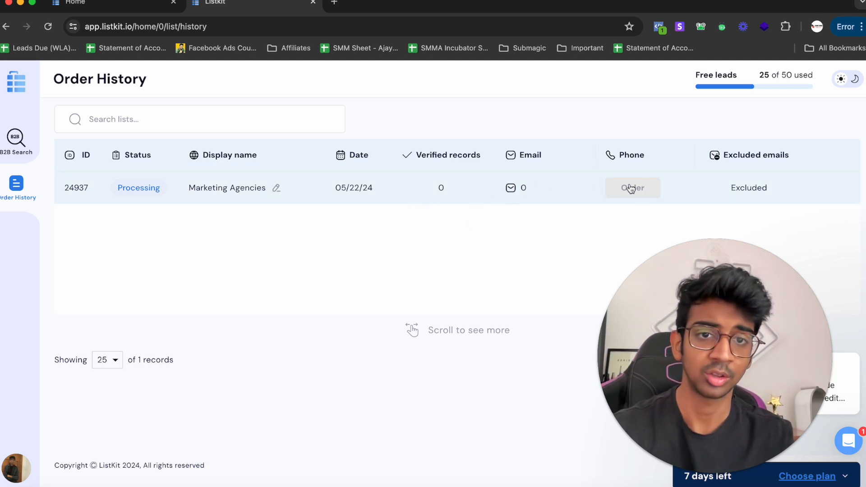
mouse_move(327, 278)
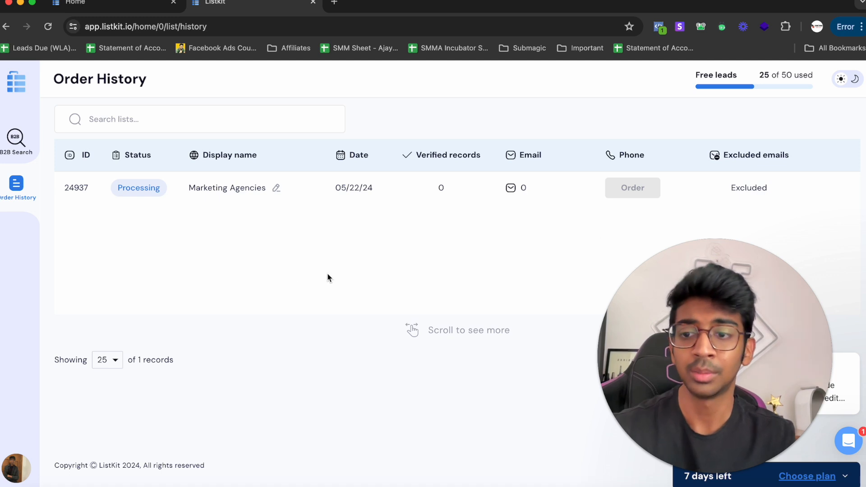
mouse_move(279, 283)
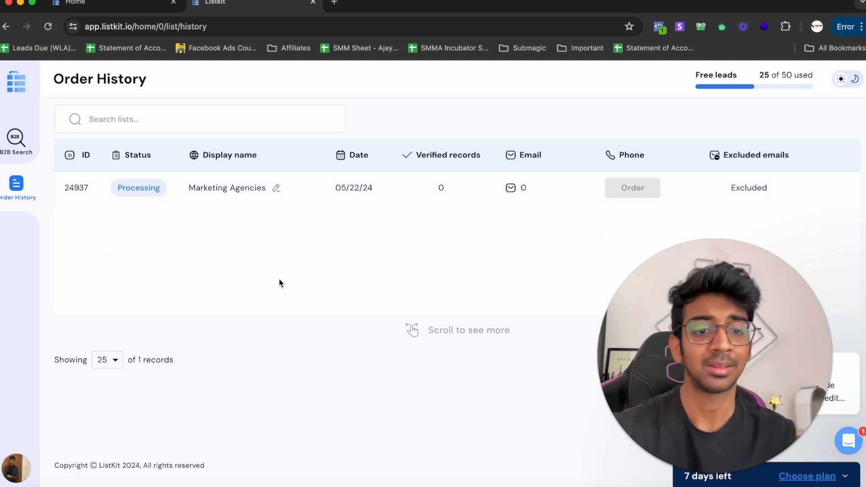
mouse_move(362, 333)
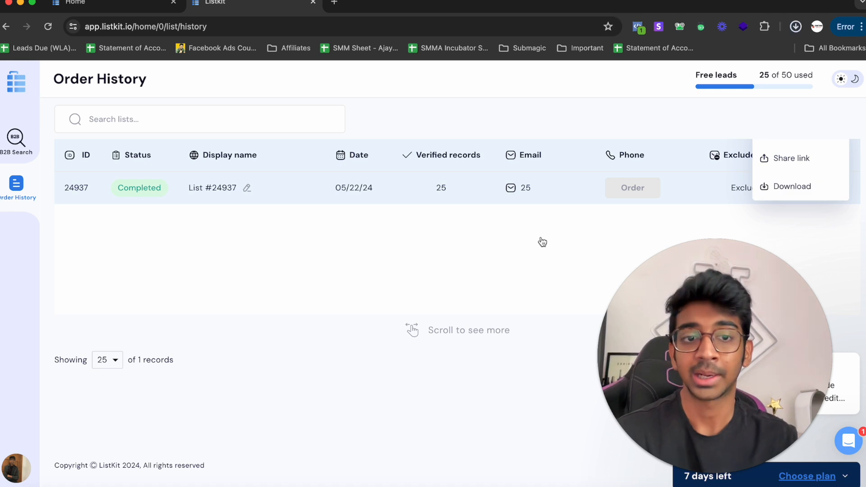
Step: Download the completed 25-record list as a CSV and open the file
left_click(791, 186)
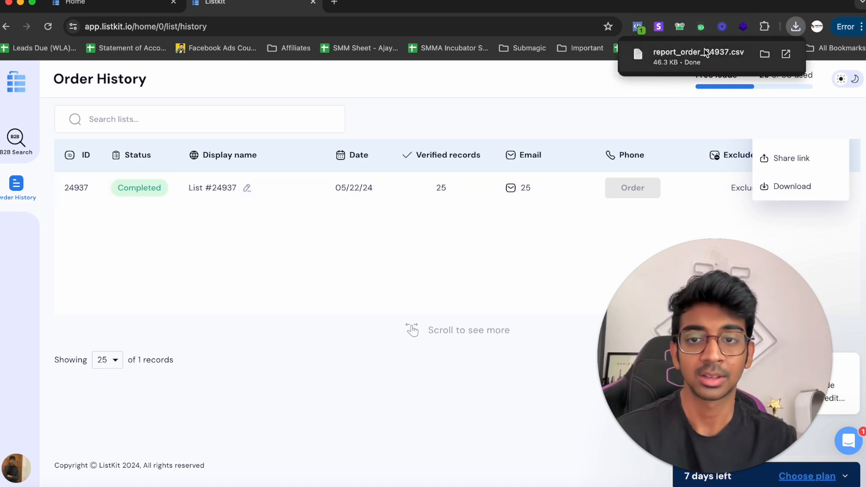
left_click(699, 58)
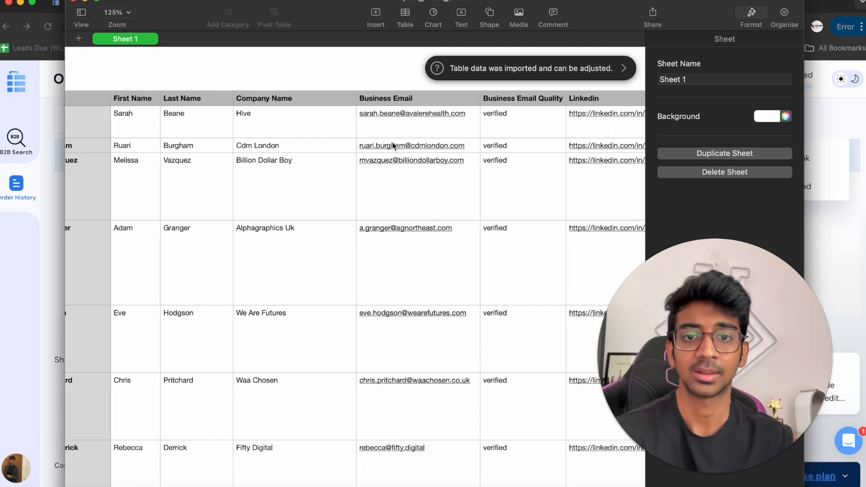
Step: Scroll across and down the imported leads table to review URLs, LinkedIn pages and job titles
scroll("right", 3)
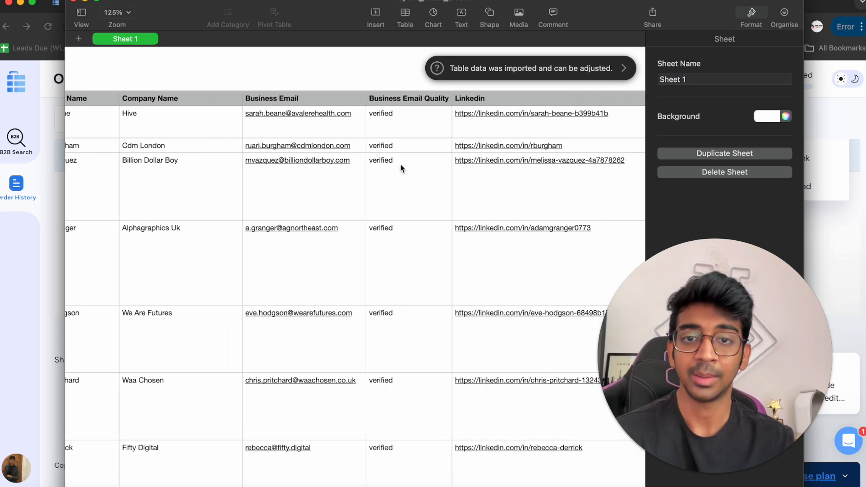
scroll("right", 3)
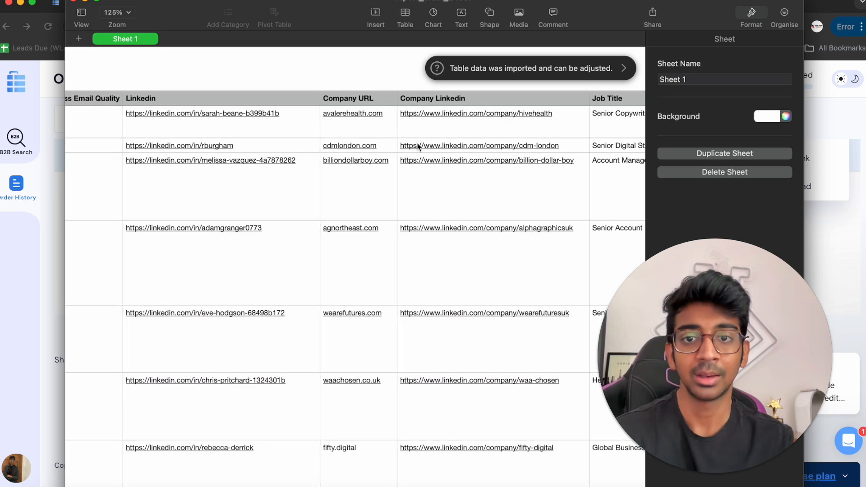
scroll("right", 3)
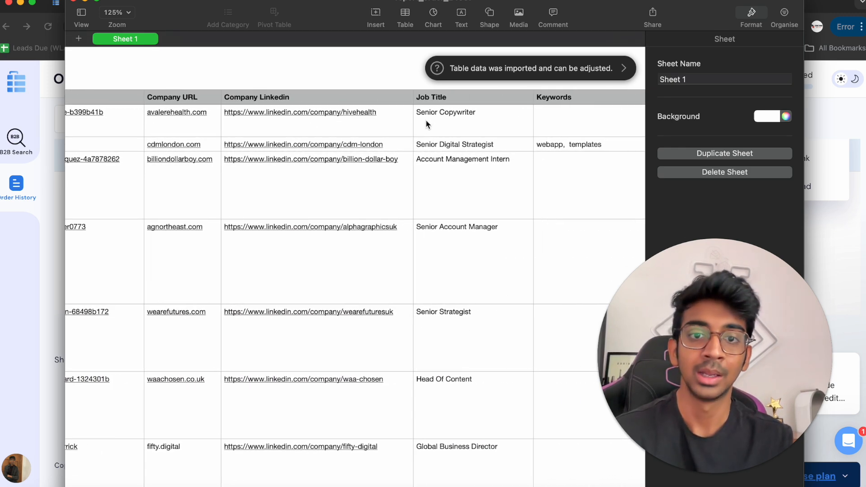
scroll("down", 3)
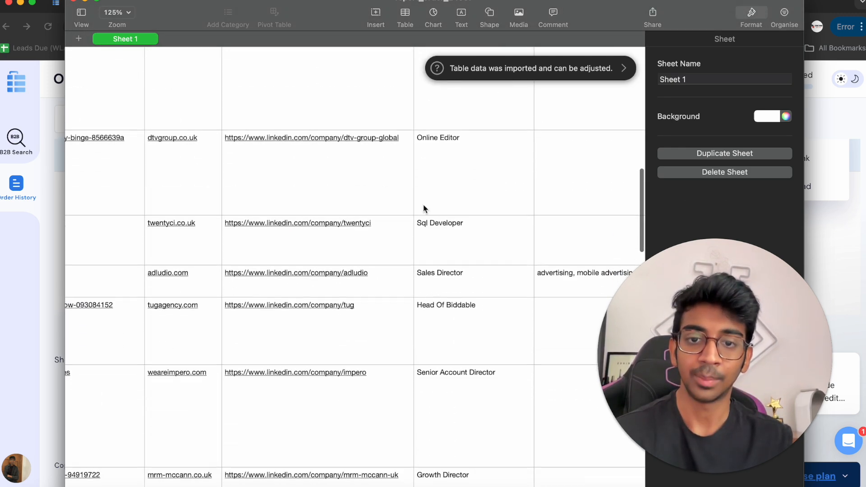